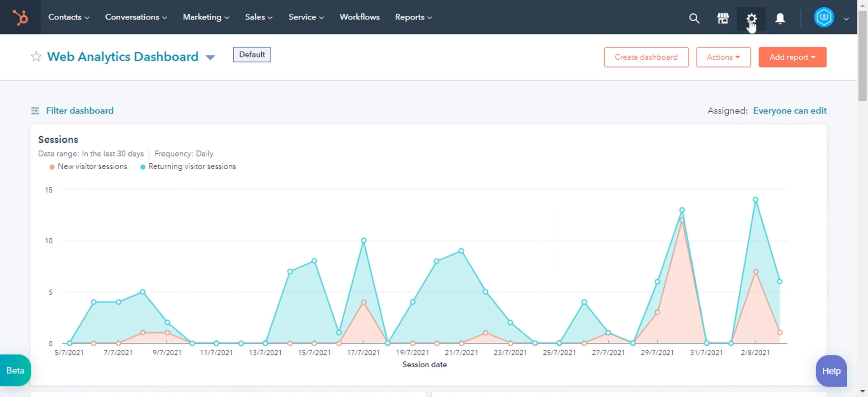
- Go from the dashboard to Settings > Users & Teams to list the account's users
{"action": "left_click", "coordinate": [751, 18]}
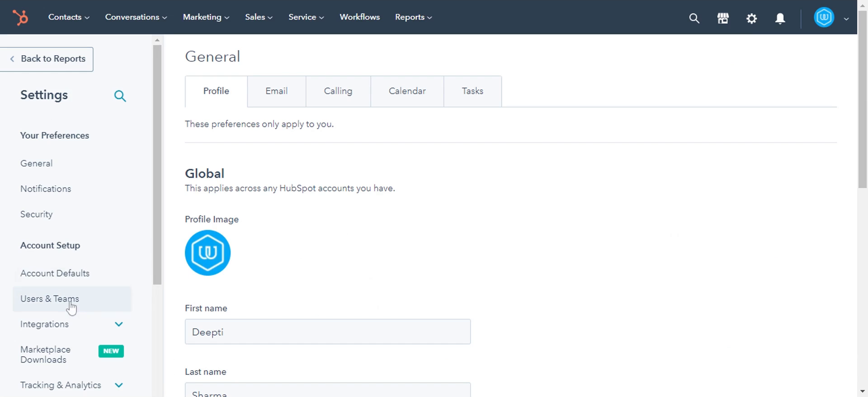
{"action": "left_click", "coordinate": [49, 298]}
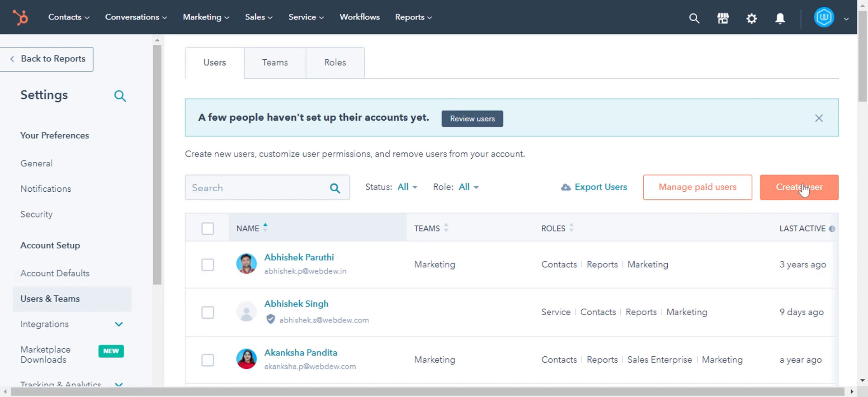
{"action": "left_click", "coordinate": [798, 187]}
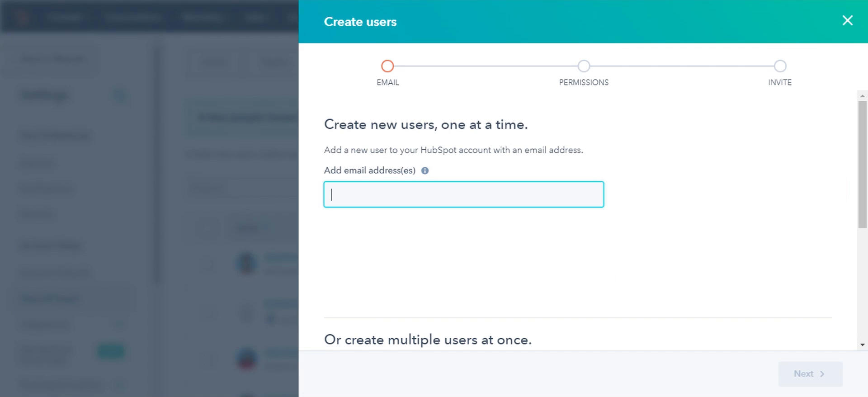
{"action": "mouse_move", "coordinate": [750, 206]}
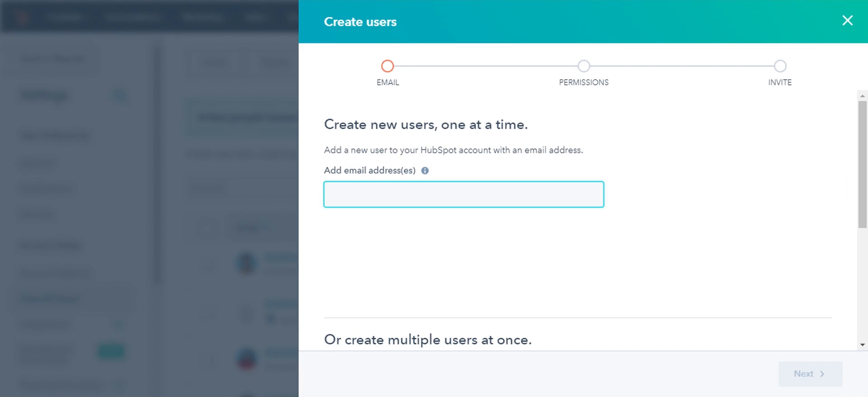
{"action": "type", "text": "test"}
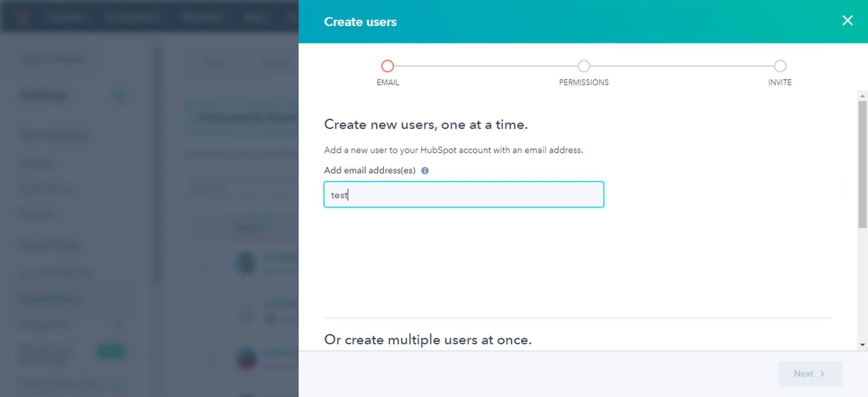
{"action": "type", "text": "@gma"}
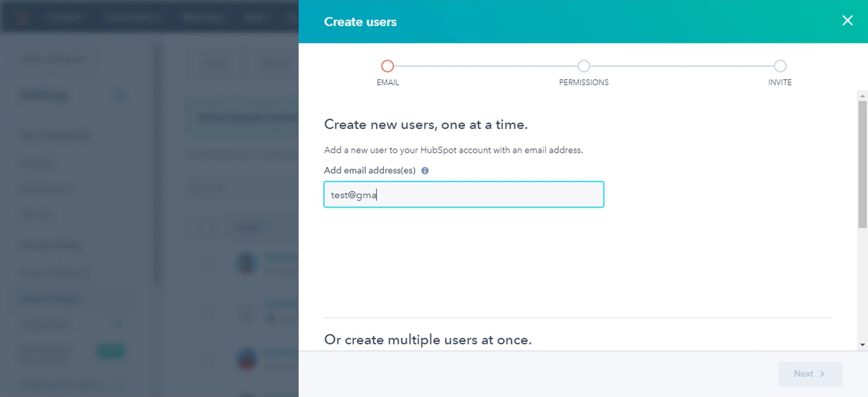
{"action": "type", "text": "il.com"}
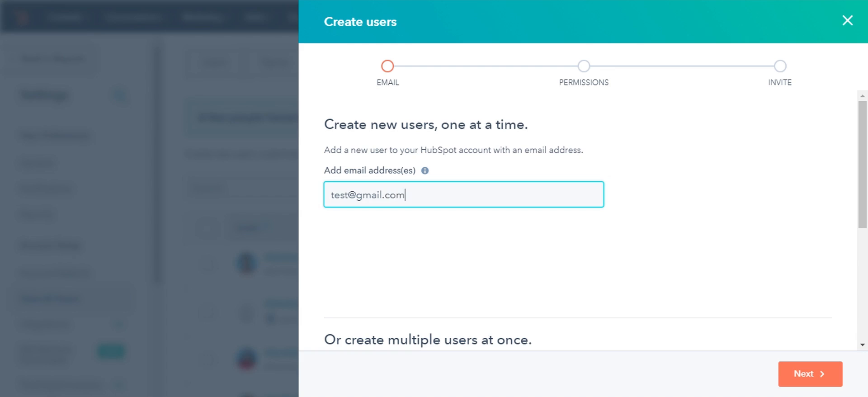
{"action": "key", "text": "Enter"}
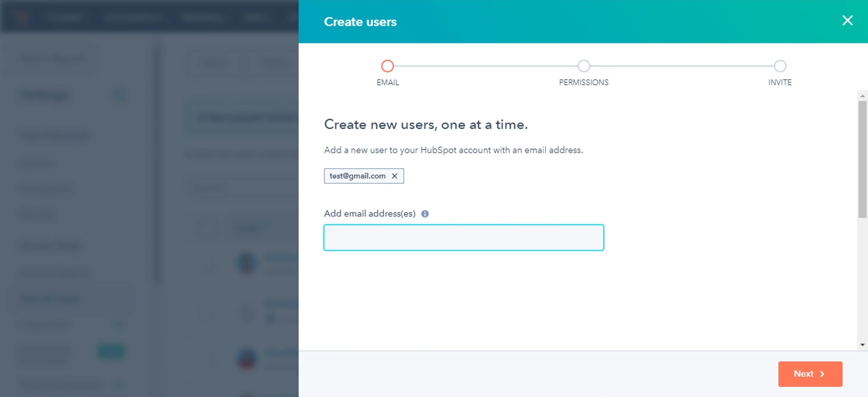
- Enter a second new user email, 'testgmail.com'
{"action": "type", "text": "test1@"}
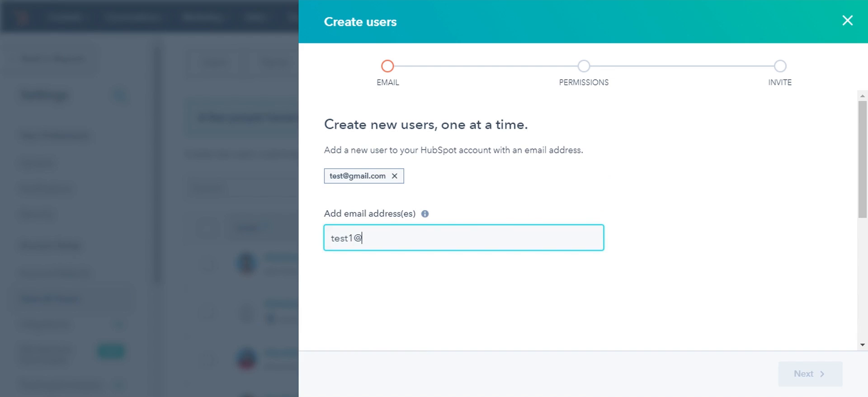
{"action": "type", "text": "gmail"}
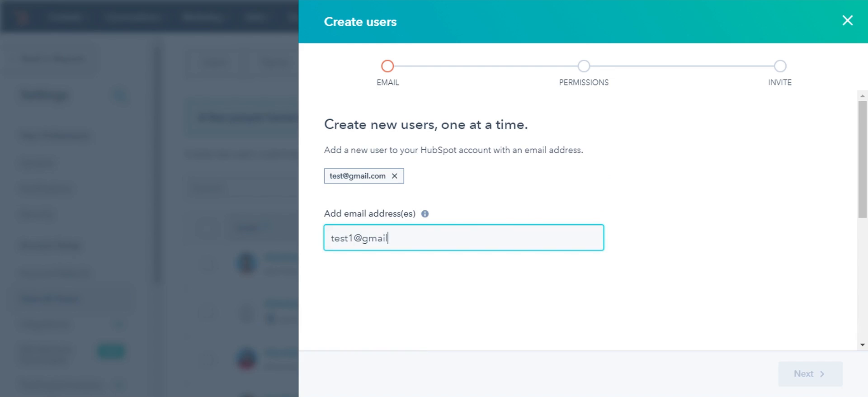
{"action": "type", "text": ".com"}
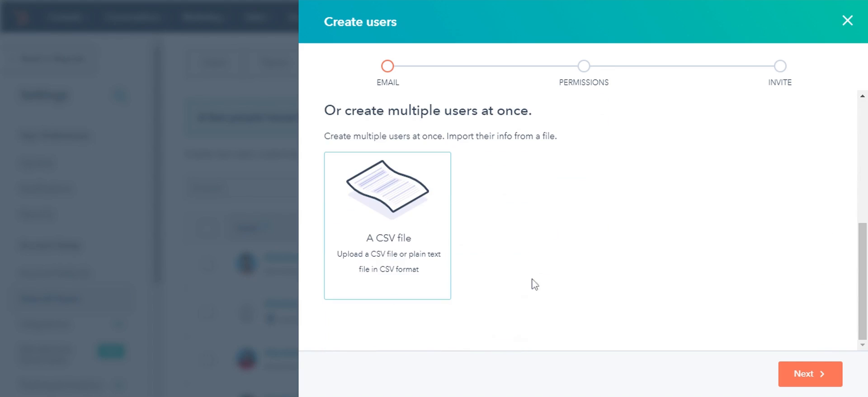
- Advance the three queued user emails to the Permissions step
{"action": "left_click", "coordinate": [387, 226]}
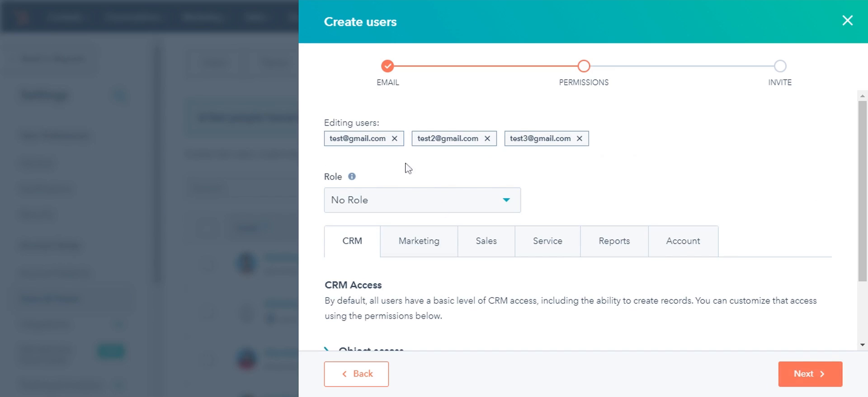
{"action": "mouse_move", "coordinate": [563, 139]}
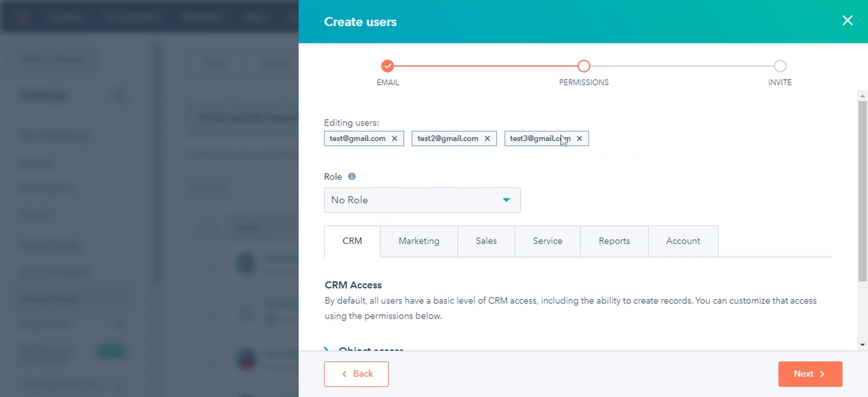
{"action": "mouse_move", "coordinate": [485, 240]}
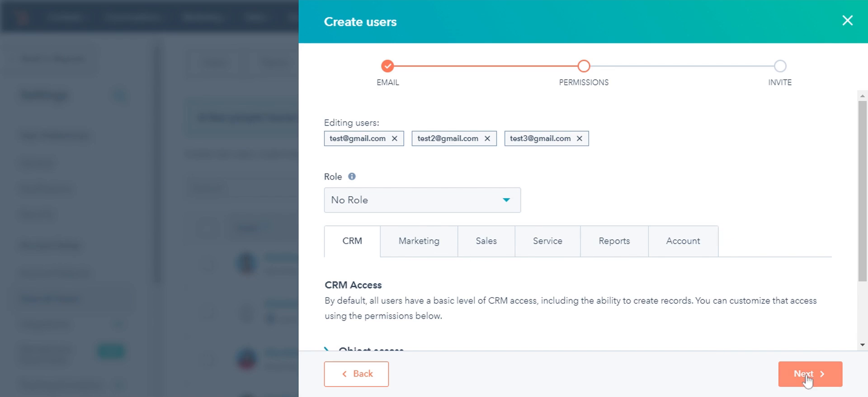
- Proceed to the Invite step and send setup invitations to the three new users
{"action": "left_click", "coordinate": [810, 373]}
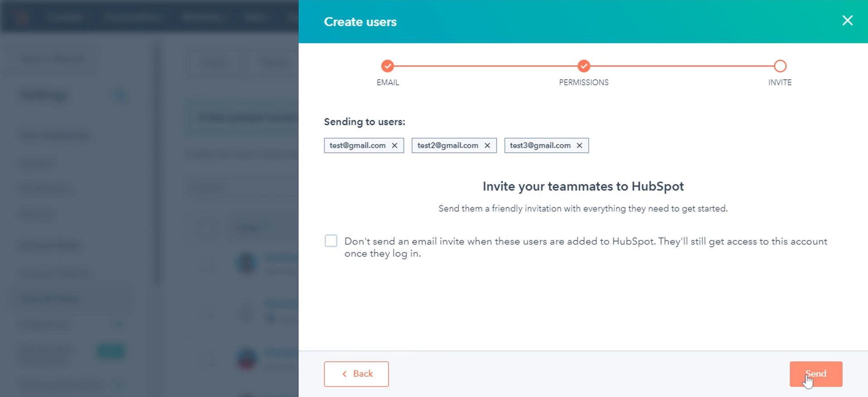
{"action": "mouse_move", "coordinate": [576, 321]}
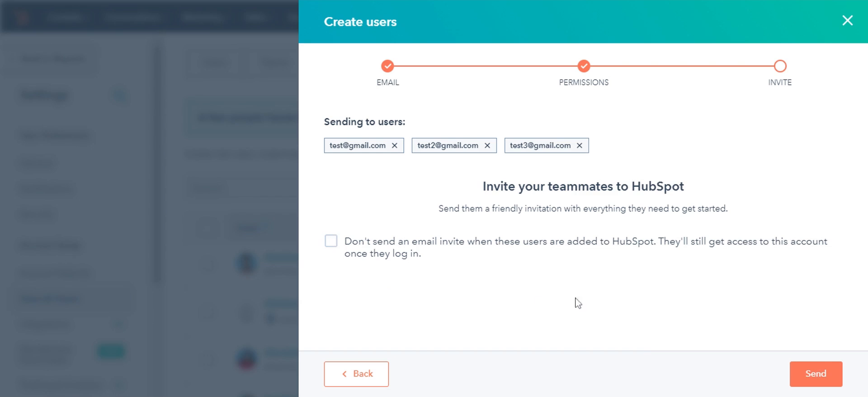
{"action": "left_click", "coordinate": [816, 374]}
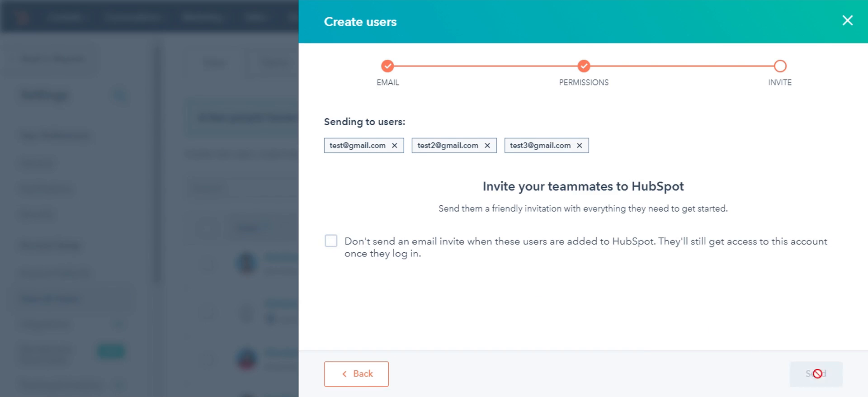
{"action": "left_click", "coordinate": [814, 374]}
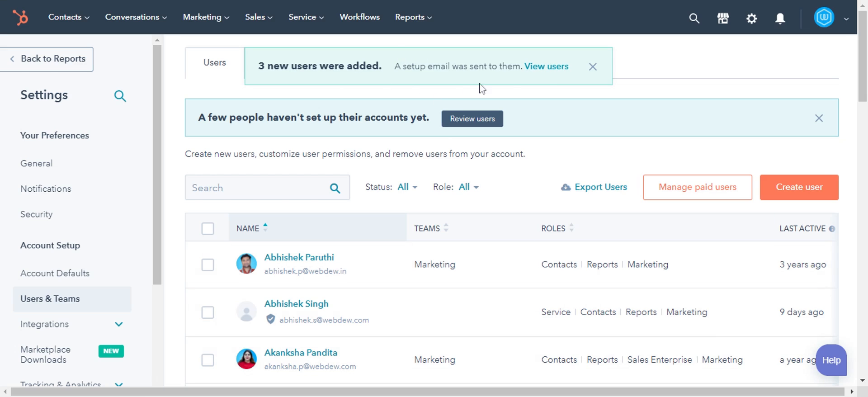
- Dismiss the users-added notice and select the first user to reveal Remove from account
{"action": "left_click", "coordinate": [593, 66]}
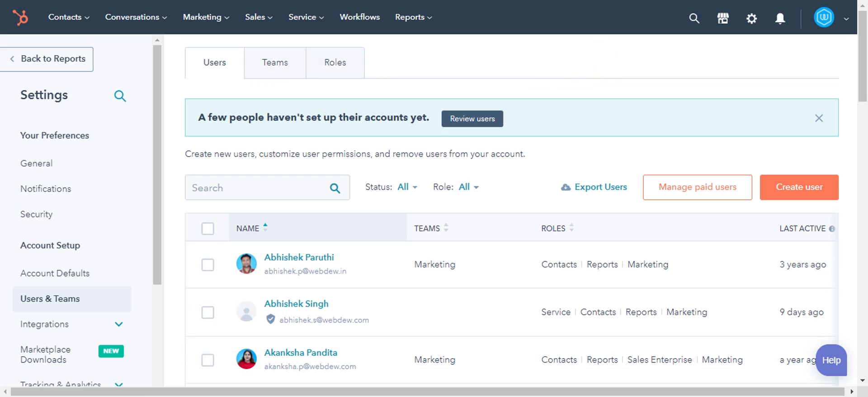
{"action": "left_click", "coordinate": [208, 266]}
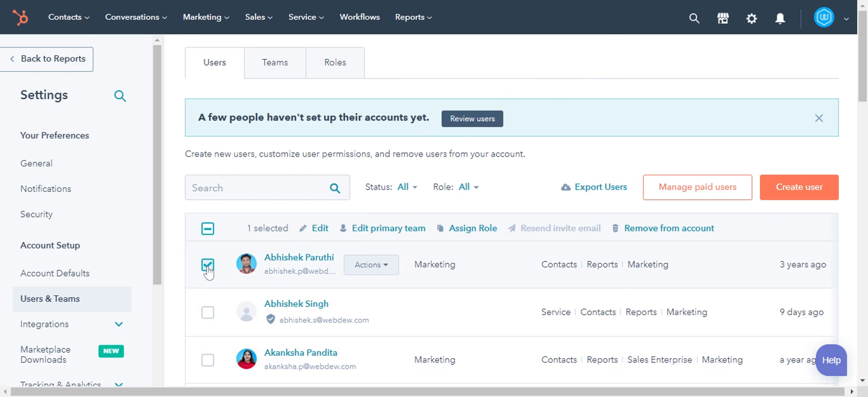